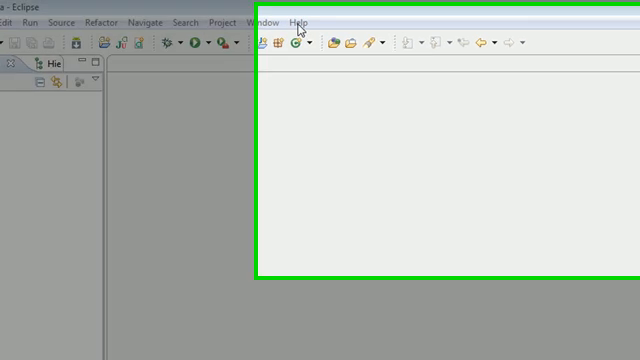
# - Start Install New Software from the Help menu
pyautogui.click(300, 20)
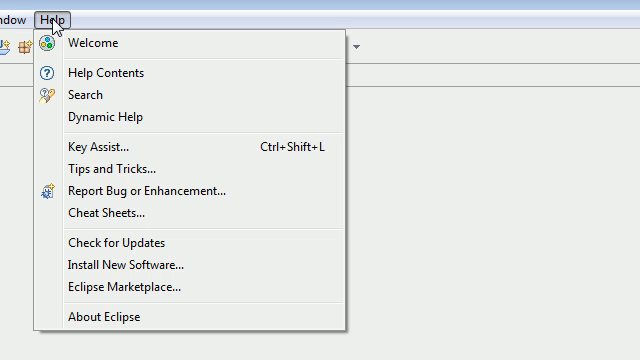
pyautogui.moveTo(122, 244)
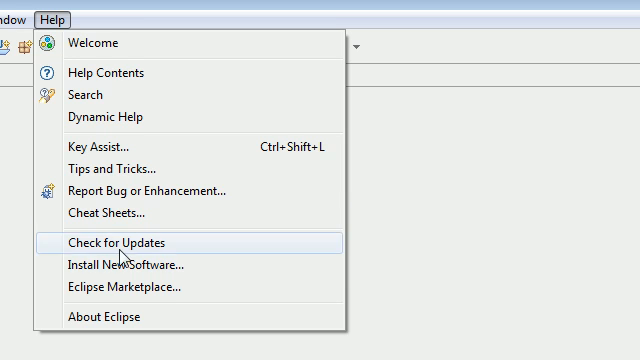
pyautogui.click(132, 264)
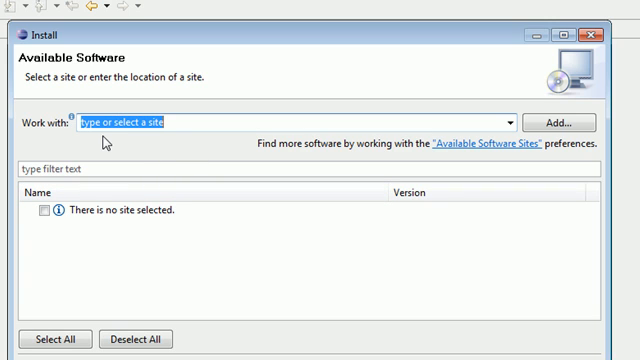
pyautogui.moveTo(98, 150)
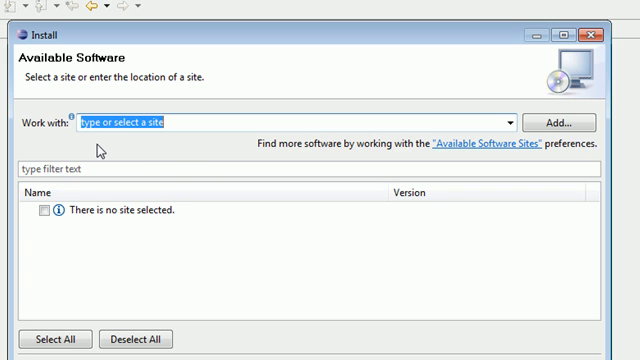
pyautogui.click(564, 122)
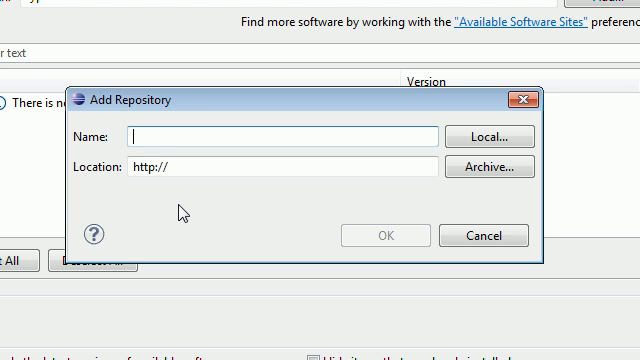
pyautogui.write('Android ADT')
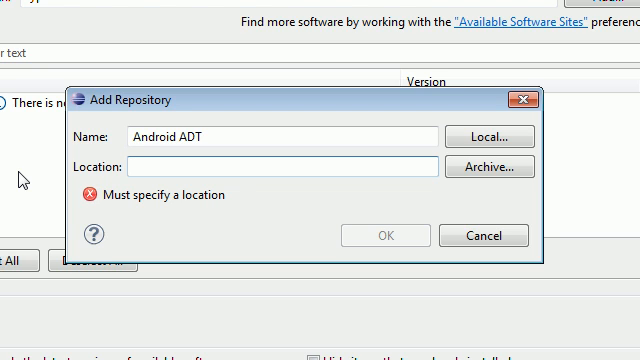
pyautogui.write('https:')
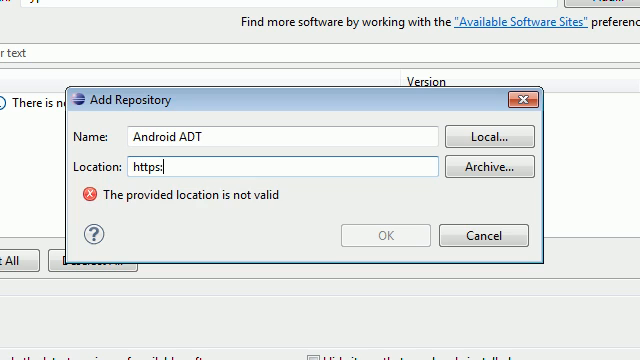
pyautogui.write('//')
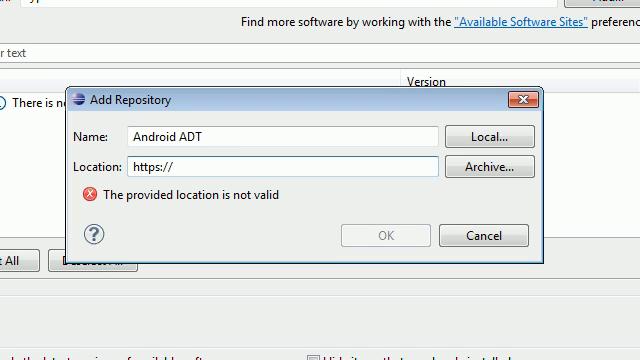
pyautogui.write('dl-')
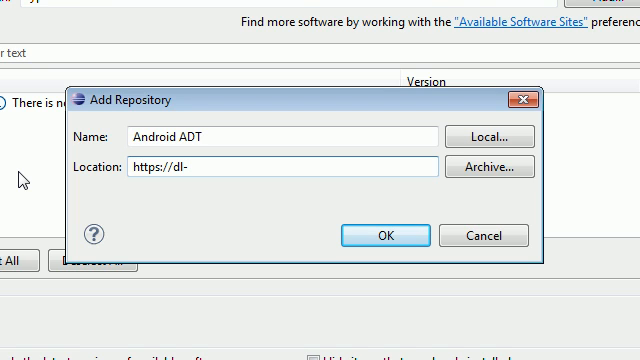
pyautogui.write('ssl.google.com')
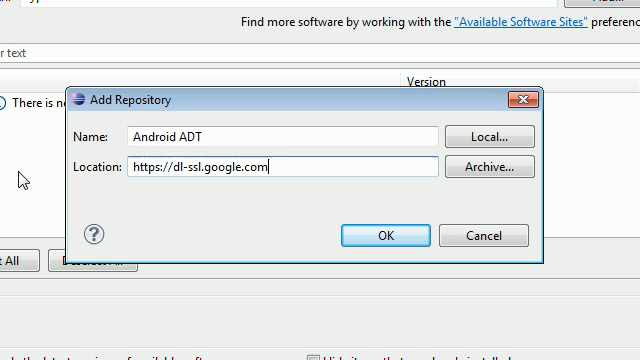
pyautogui.write('/andr')
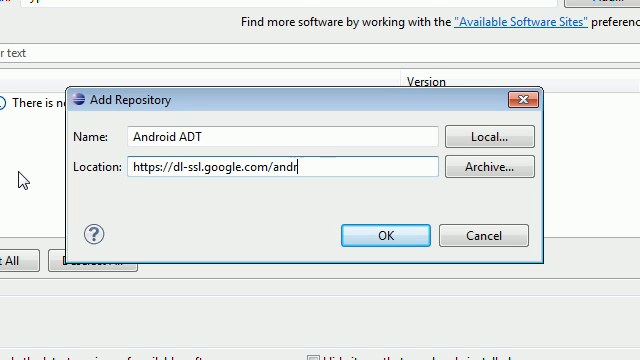
pyautogui.write('oid/')
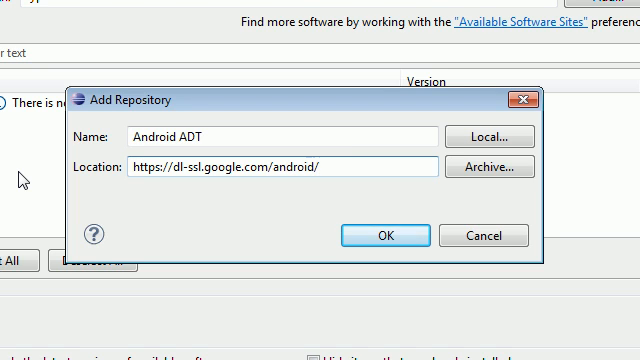
pyautogui.write('ec')
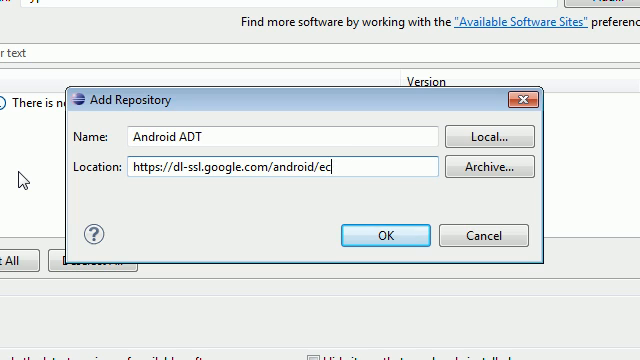
pyautogui.write('lipse')
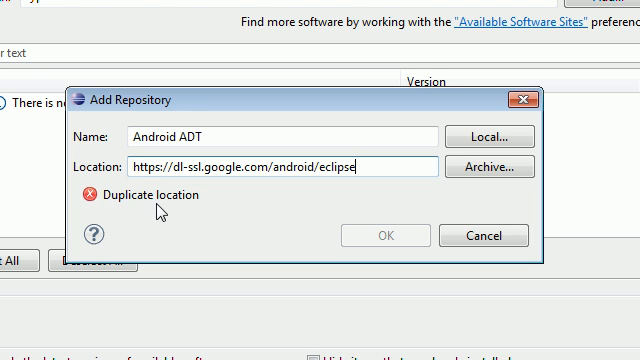
pyautogui.moveTo(240, 212)
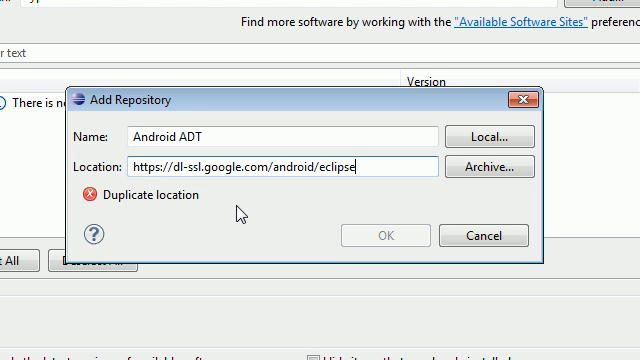
pyautogui.moveTo(388, 252)
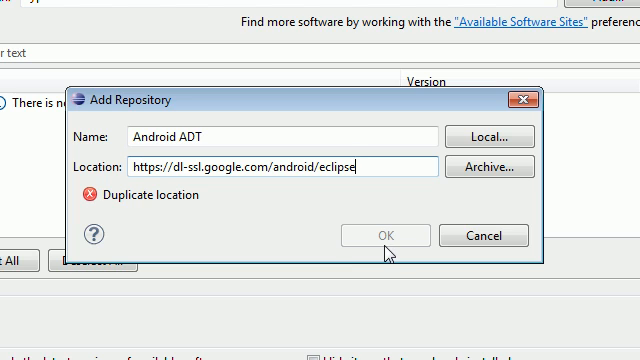
pyautogui.moveTo(410, 256)
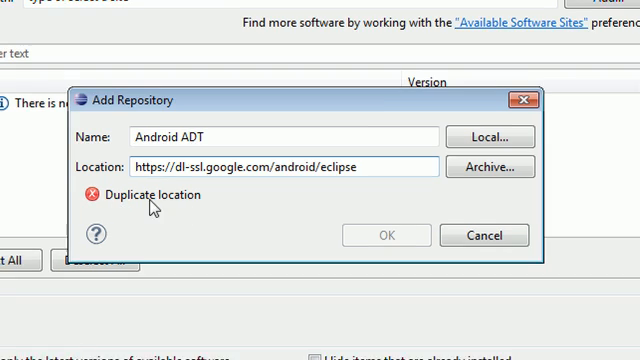
# - Cancel the Add Repository dialog after the duplicate location error
pyautogui.click(484, 234)
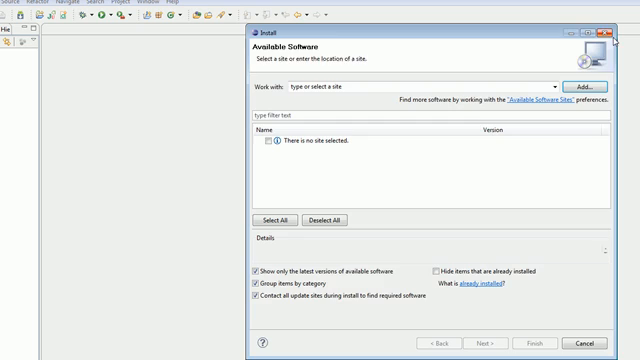
# - Close the Install window, returning to the empty workbench
pyautogui.click(578, 340)
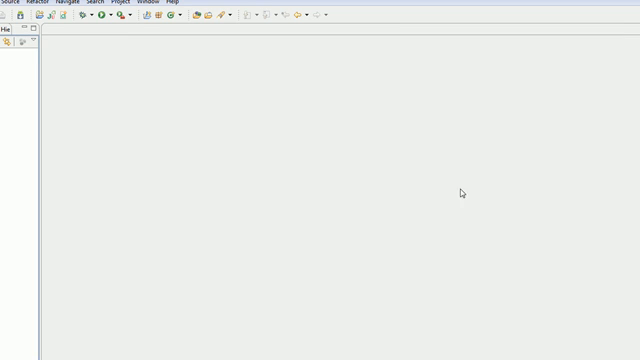
pyautogui.moveTo(456, 198)
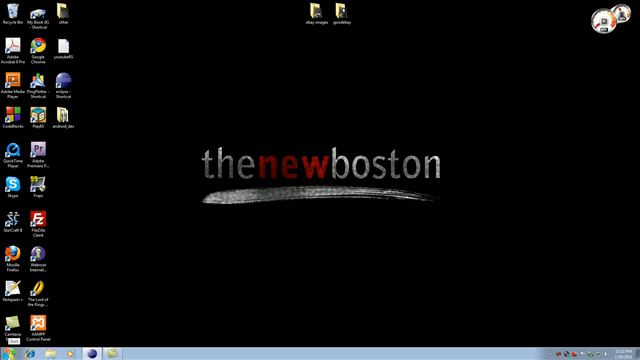
pyautogui.moveTo(100, 256)
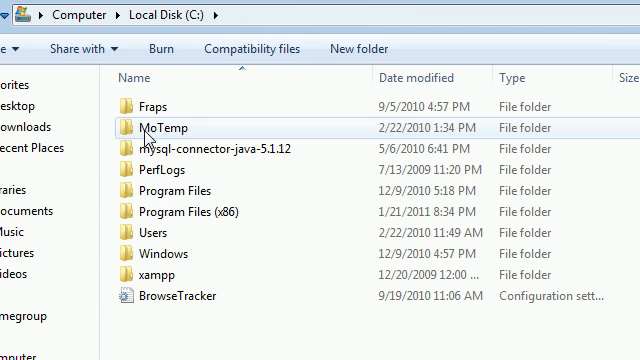
pyautogui.moveTo(184, 218)
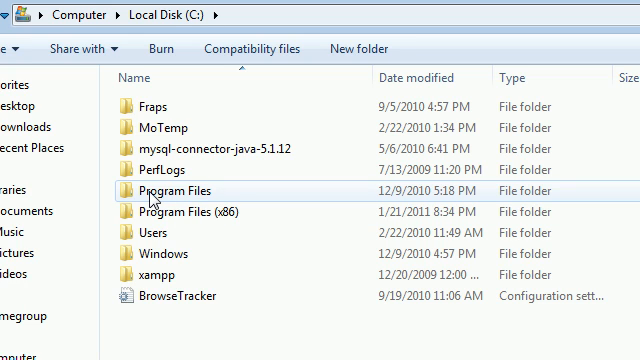
pyautogui.moveTo(216, 220)
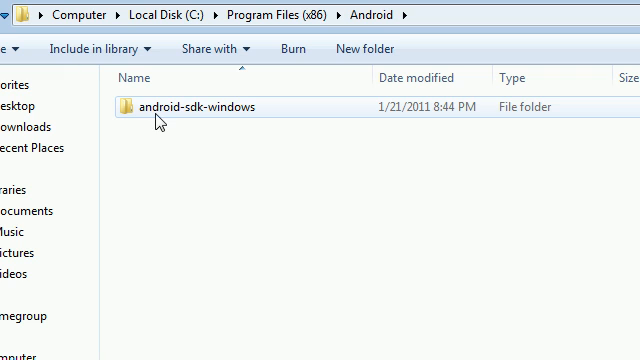
# - Enter the android-sdk-windows folder under Program Files (x86)\Android
pyautogui.doubleClick(192, 106)
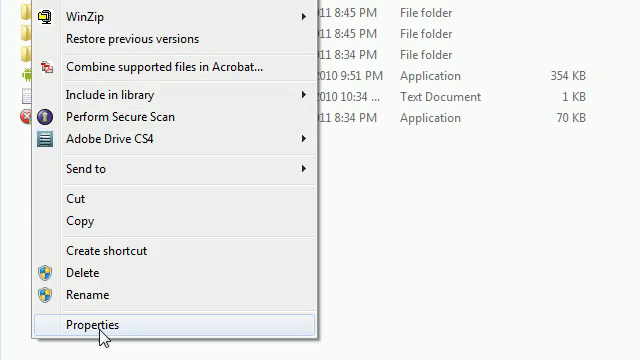
# - View the add-ons folder's Properties to read the SDK path, then dismiss it
pyautogui.click(90, 324)
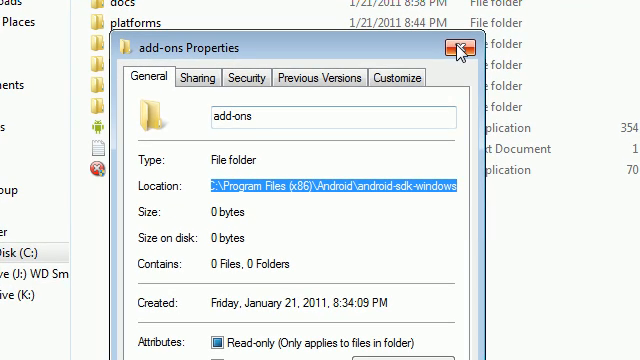
pyautogui.moveTo(468, 52)
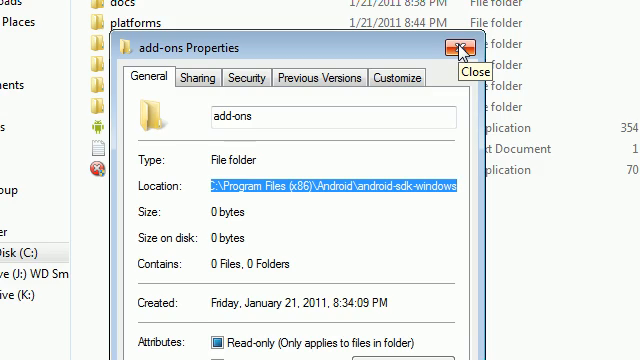
pyautogui.click(468, 50)
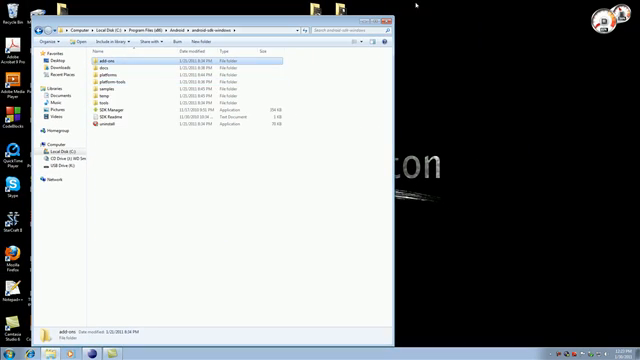
# - Bring Eclipse to the front and show the Window menu
pyautogui.click(380, 8)
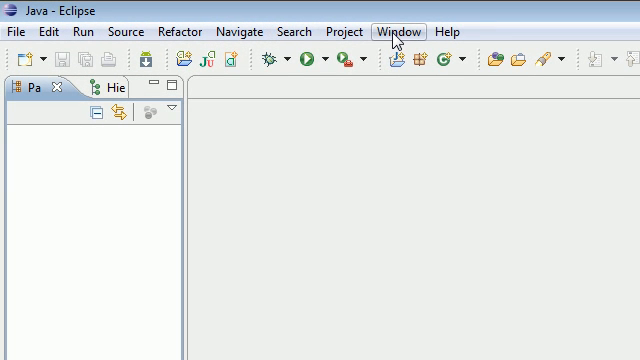
pyautogui.click(388, 32)
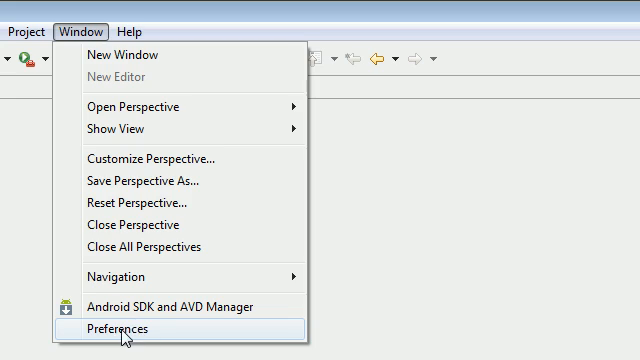
# - Set the Android SDK location to C:\Program Files (x86)\Android\android-sdk-windows in Preferences and confirm
pyautogui.click(112, 328)
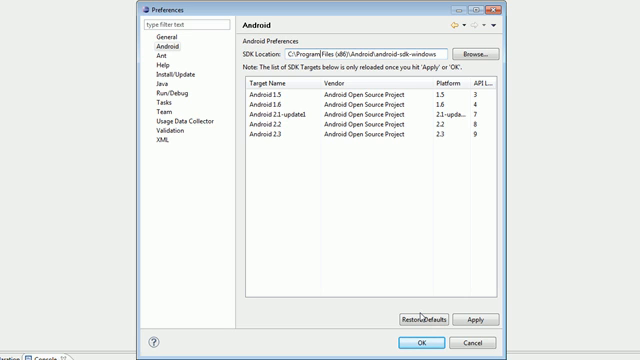
pyautogui.click(426, 344)
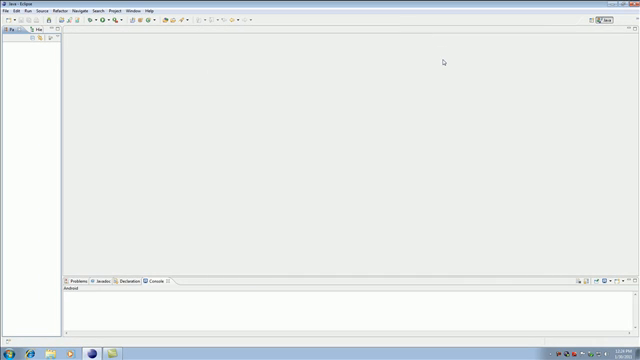